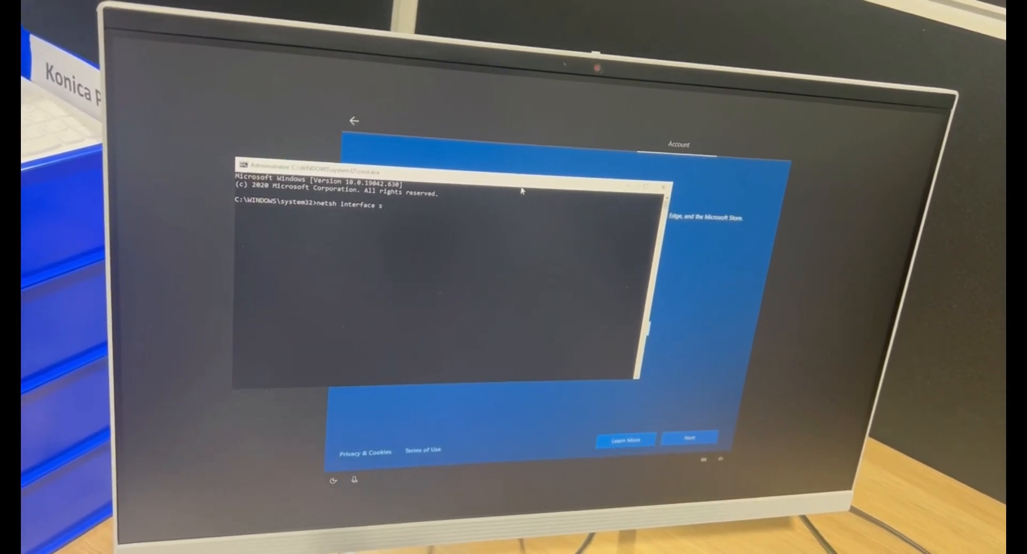
- Run 'netsh interface show interface' to list the Wi-Fi and Ethernet adapters
{"action": "type", "text": "how"}
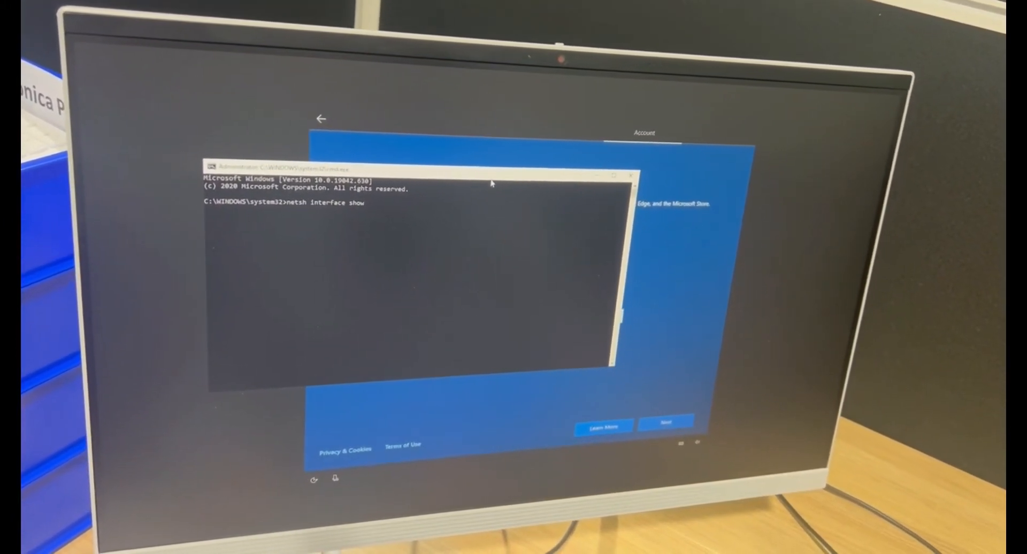
{"action": "type", "text": "interf"}
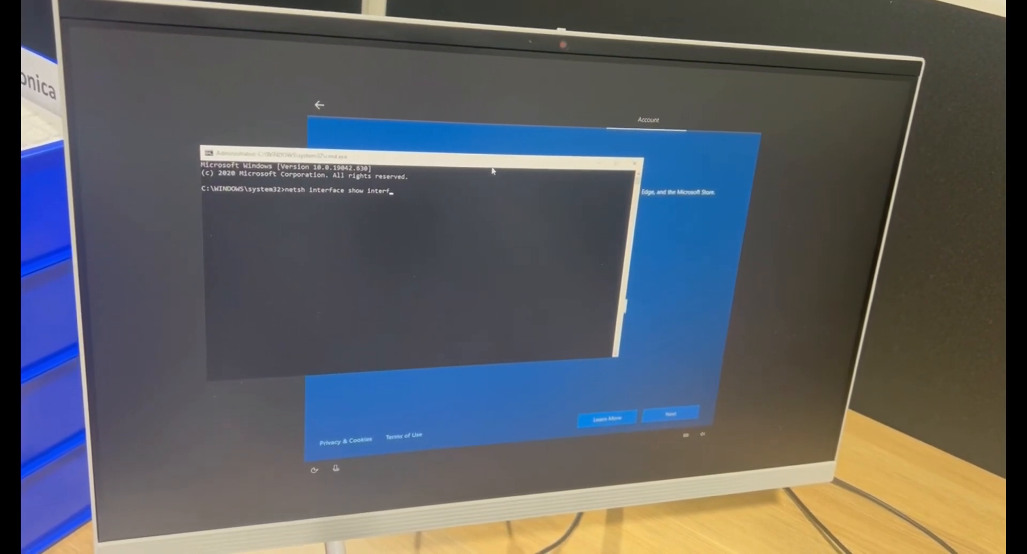
{"action": "key", "text": "enter"}
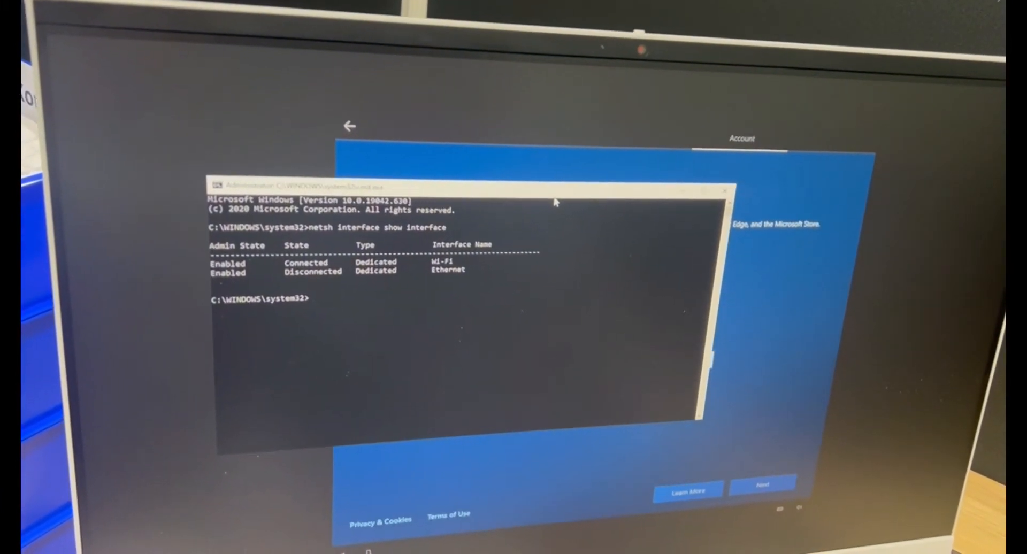
- Type 'netsh interface set interface "Wi-Fi"' at the prompt without running it
{"action": "type", "text": "netsh i"}
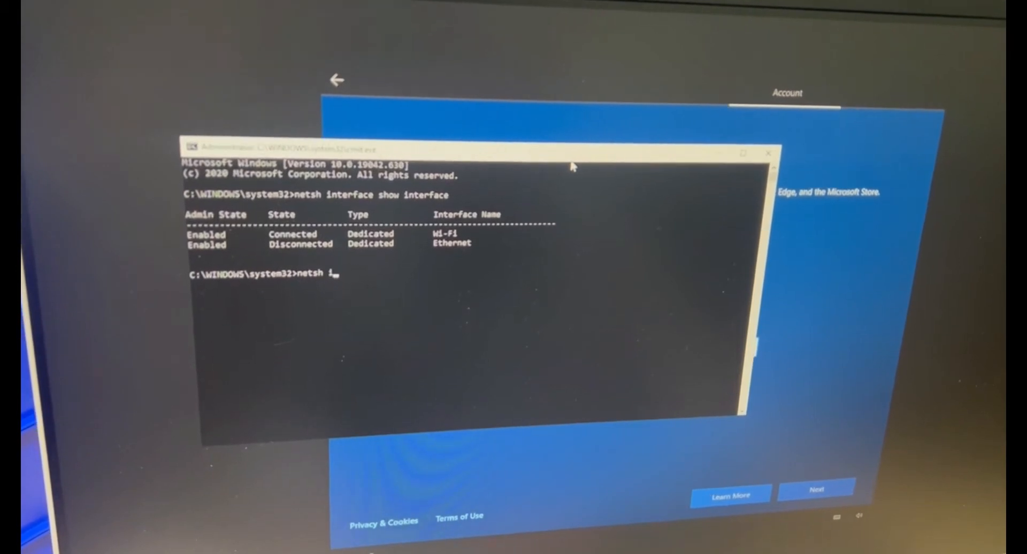
{"action": "type", "text": "nterface"}
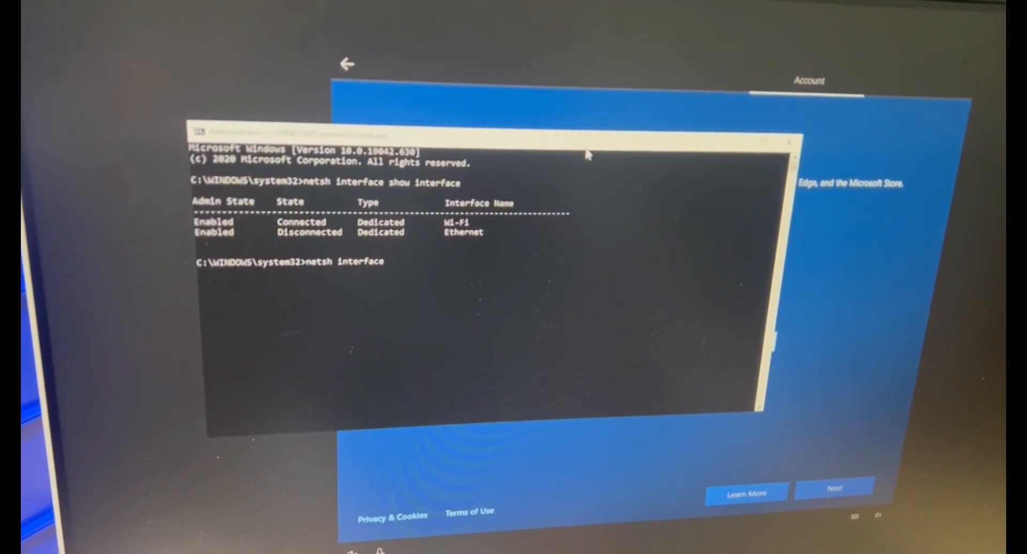
{"action": "type", "text": "ser"}
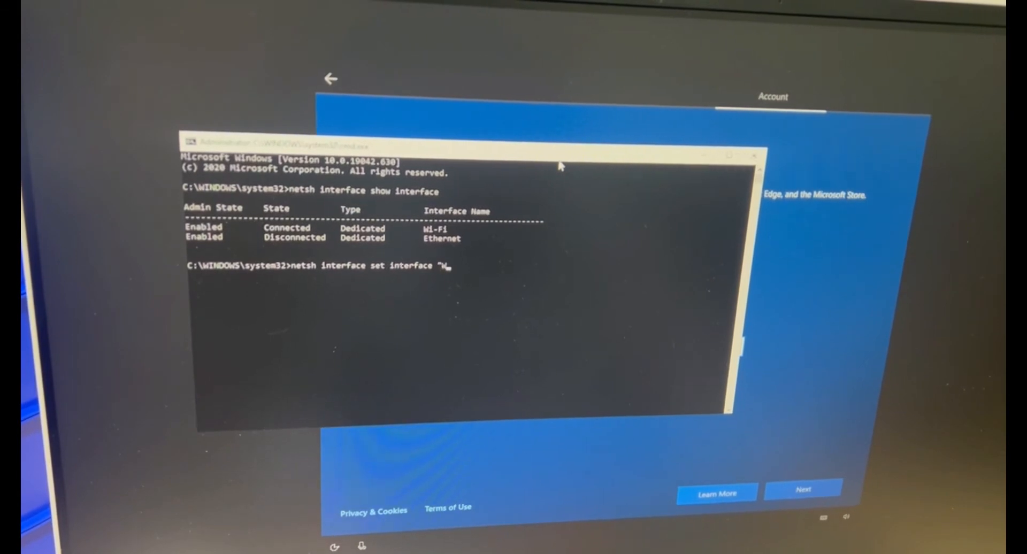
{"action": "type", "text": "i-Fi"}
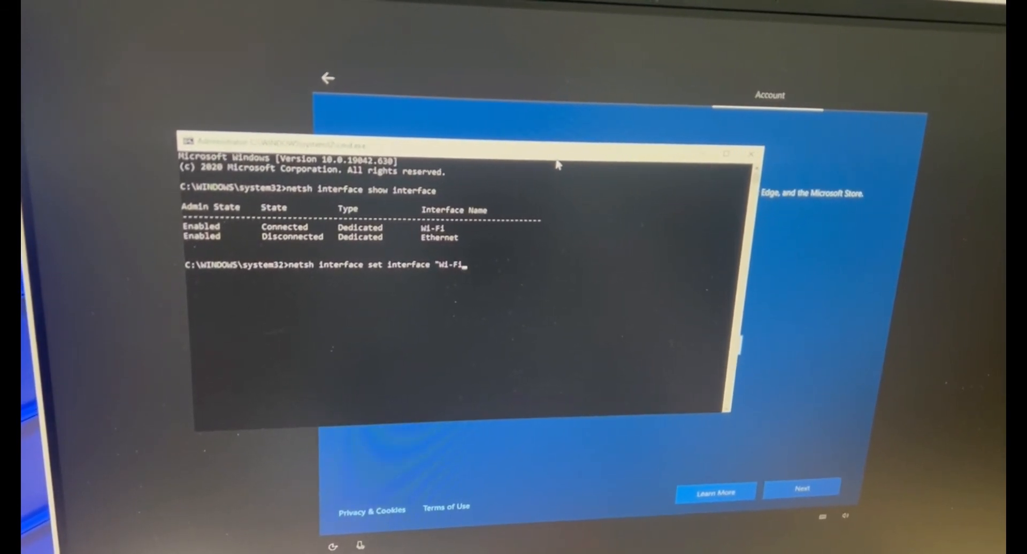